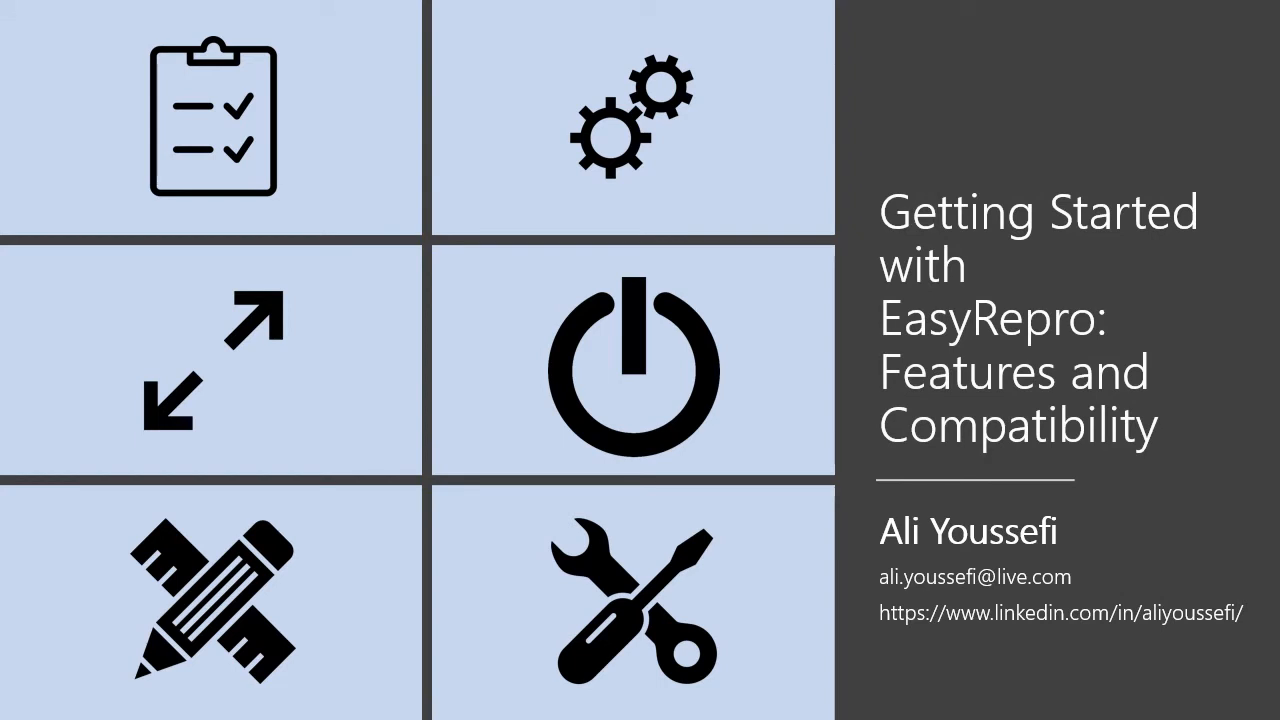
{"action": "mouse_move", "coordinate": [215, 365]}
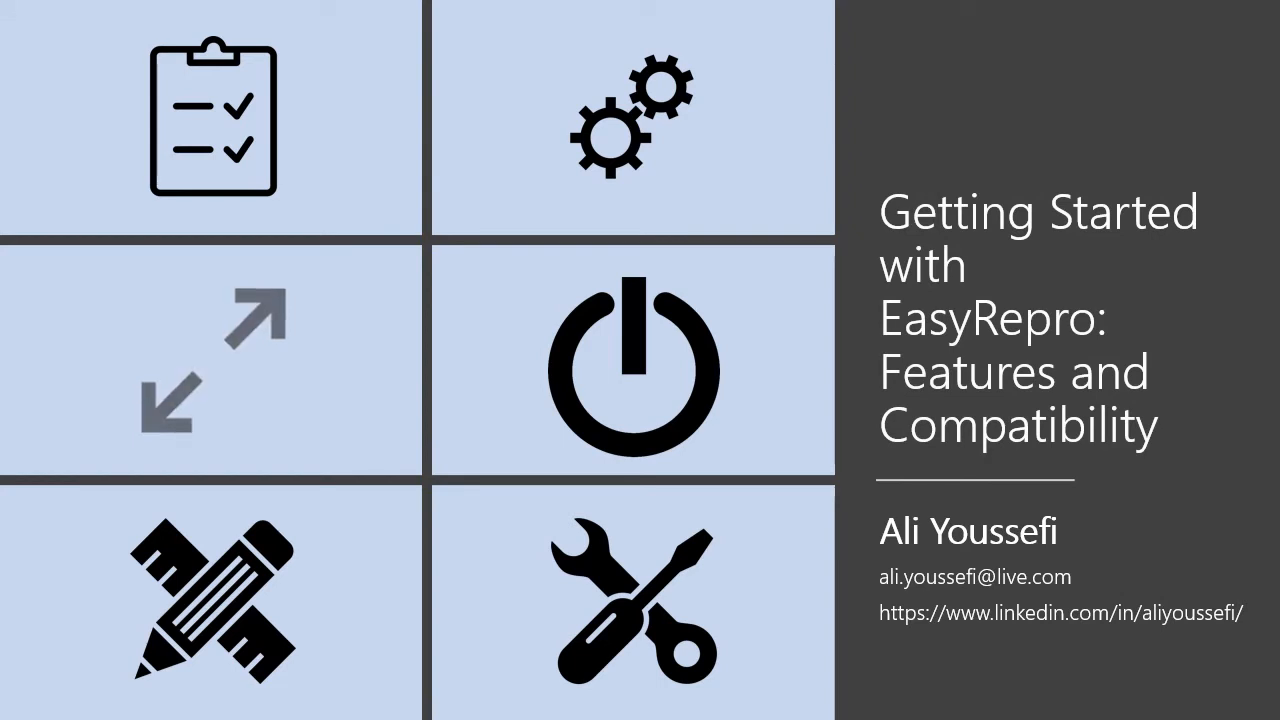